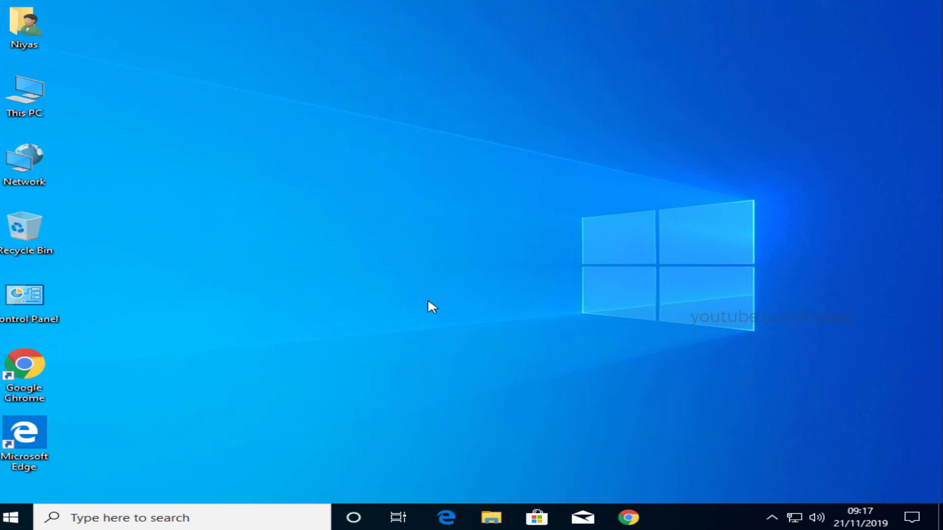
mouse_move(423, 310)
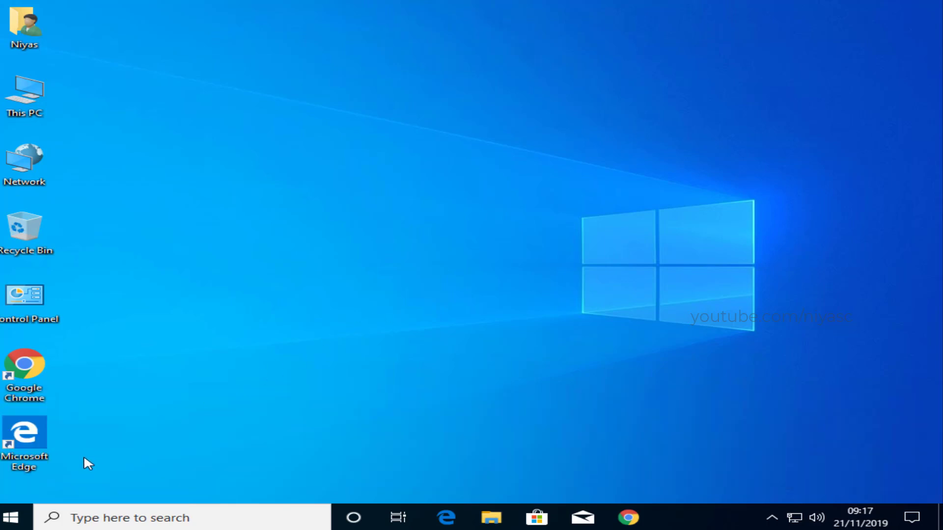
- Open the Start menu from the taskbar
left_click(11, 517)
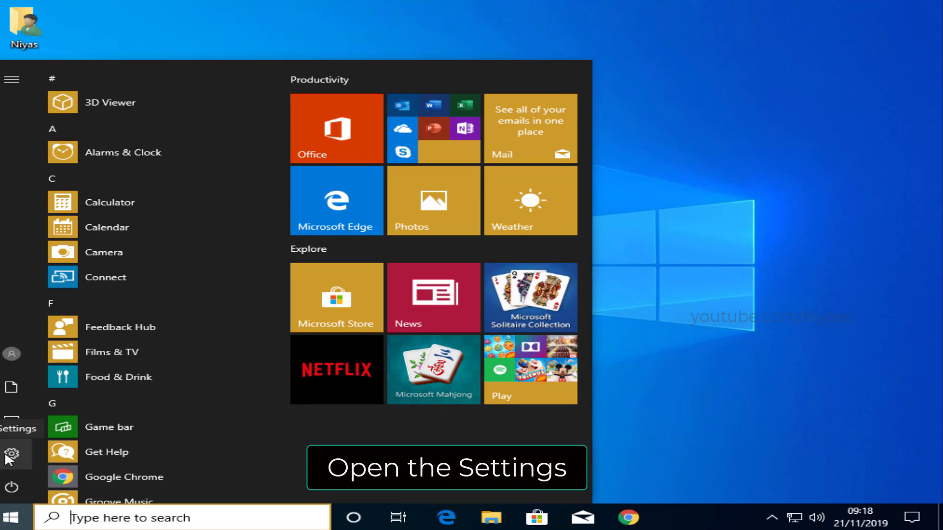
- Open Settings and go to the Update & Security section
left_click(11, 453)
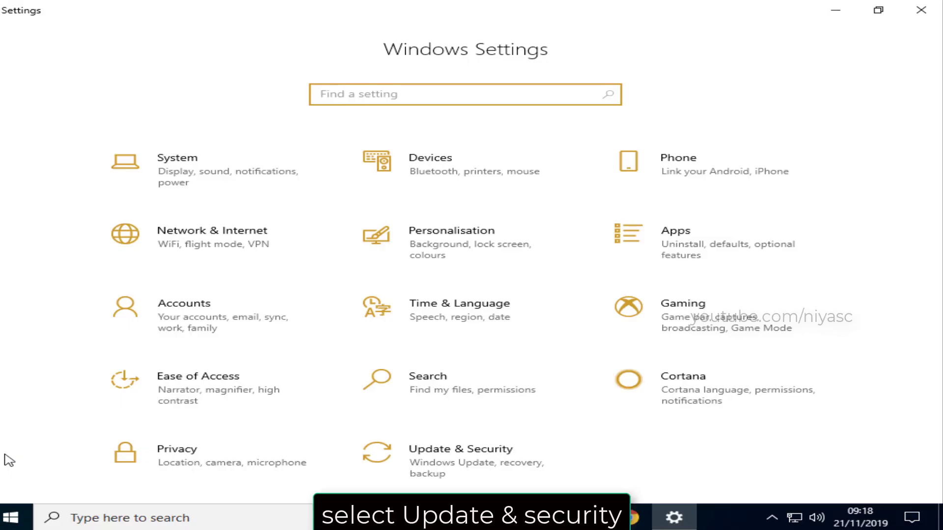
mouse_move(423, 463)
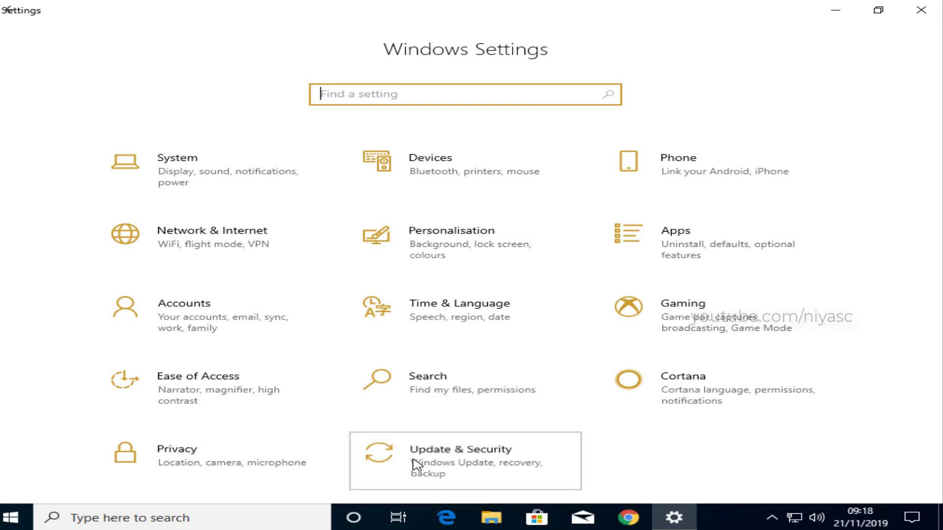
left_click(465, 460)
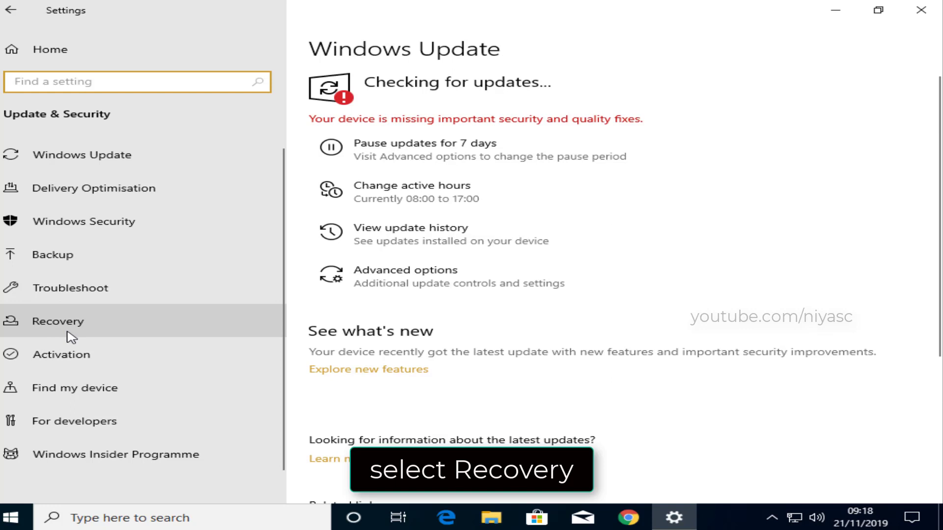
- Go to the Recovery page and start Reset this PC with Get started
left_click(57, 320)
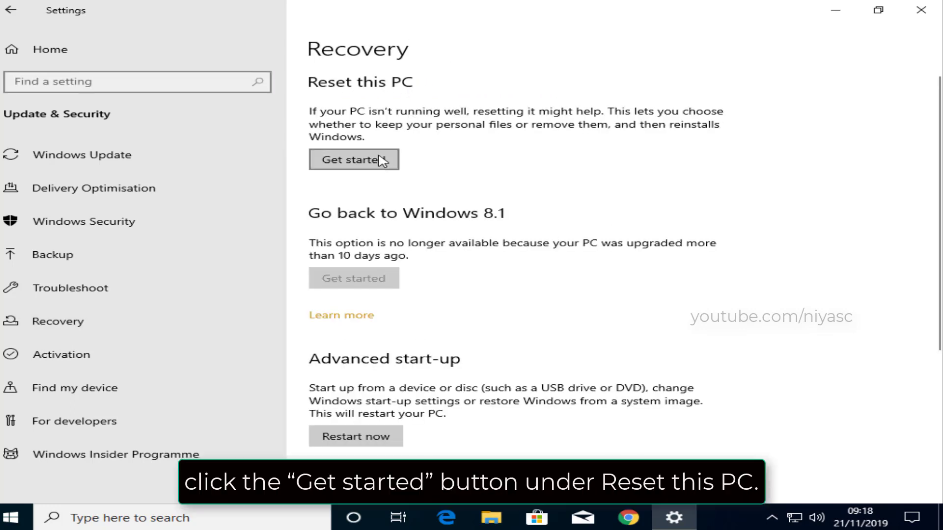
left_click(353, 159)
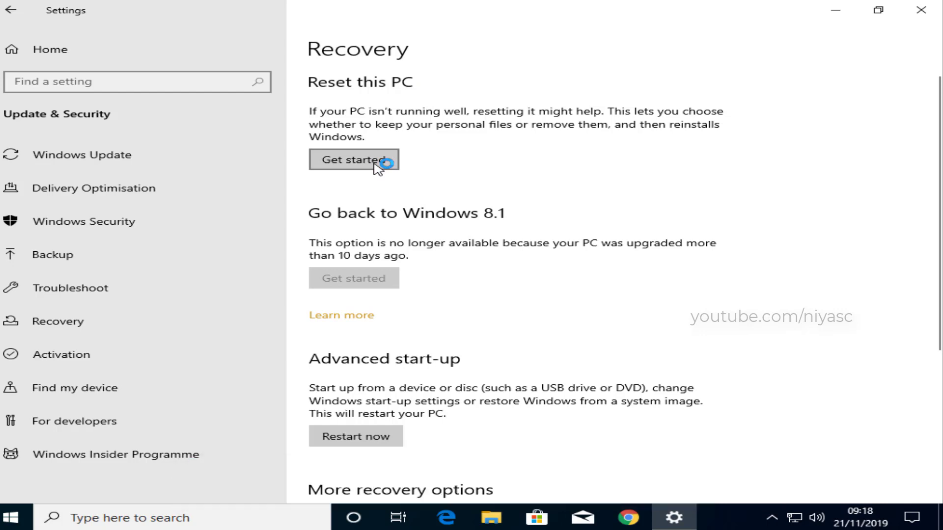
left_click(353, 160)
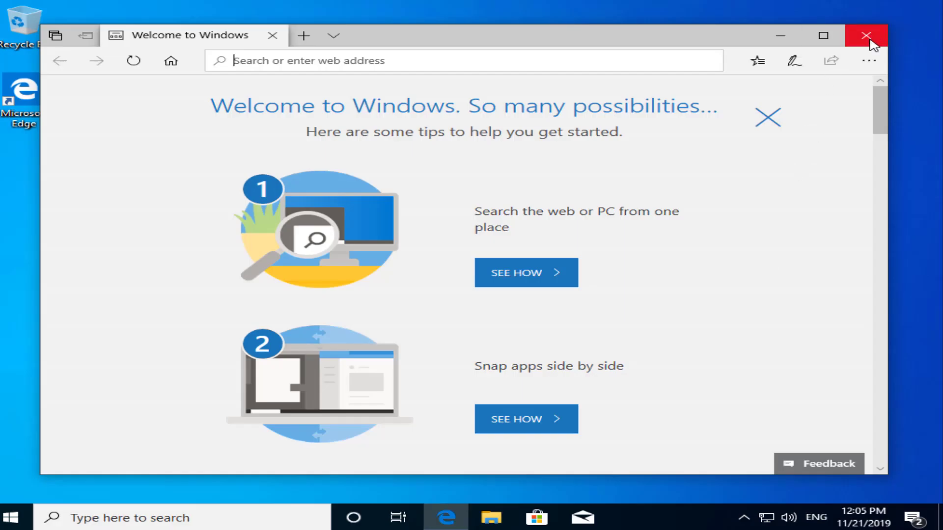
- Close the Welcome to Windows page in Microsoft Edge
left_click(866, 35)
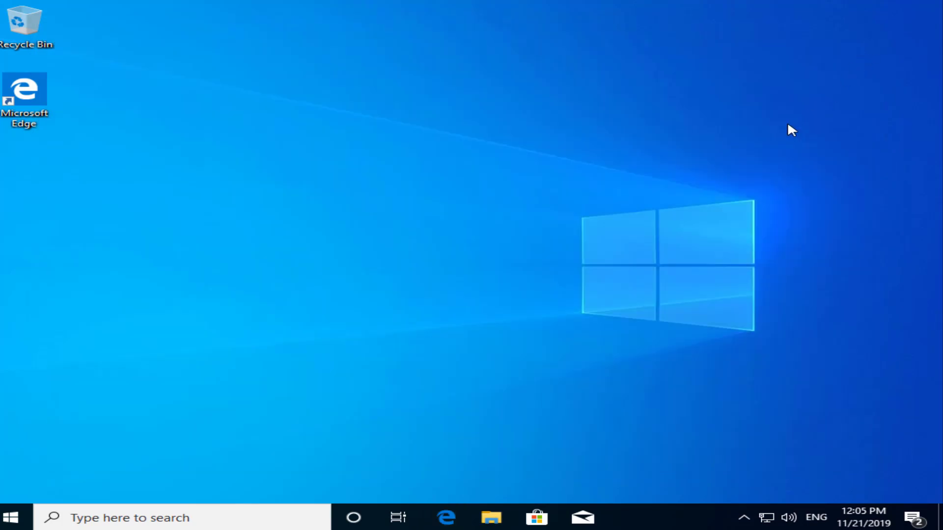
mouse_move(791, 120)
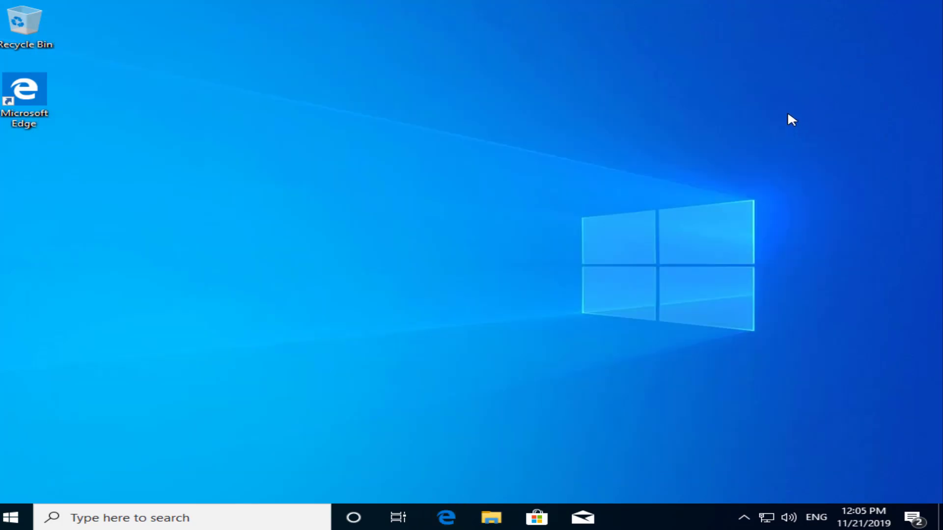